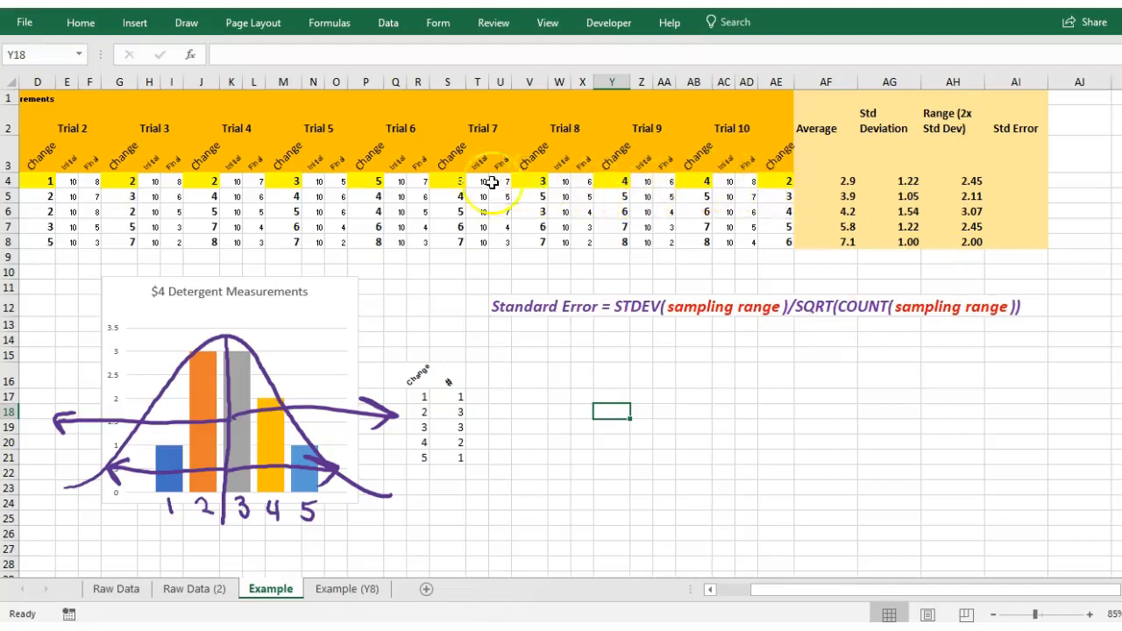
pyautogui.moveTo(806, 379)
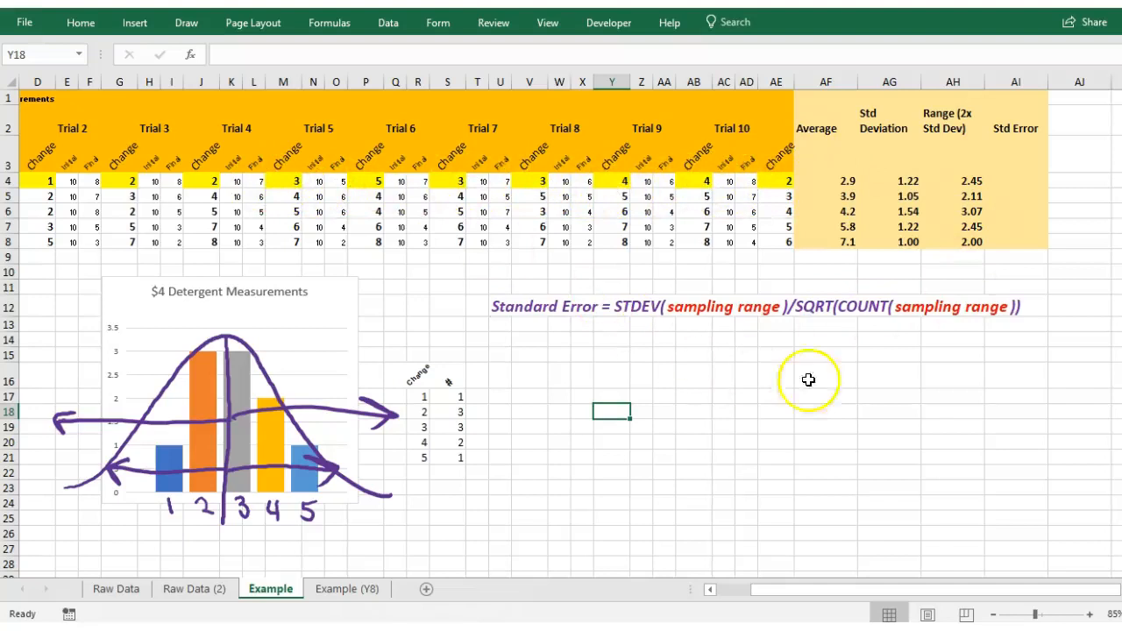
pyautogui.moveTo(723, 347)
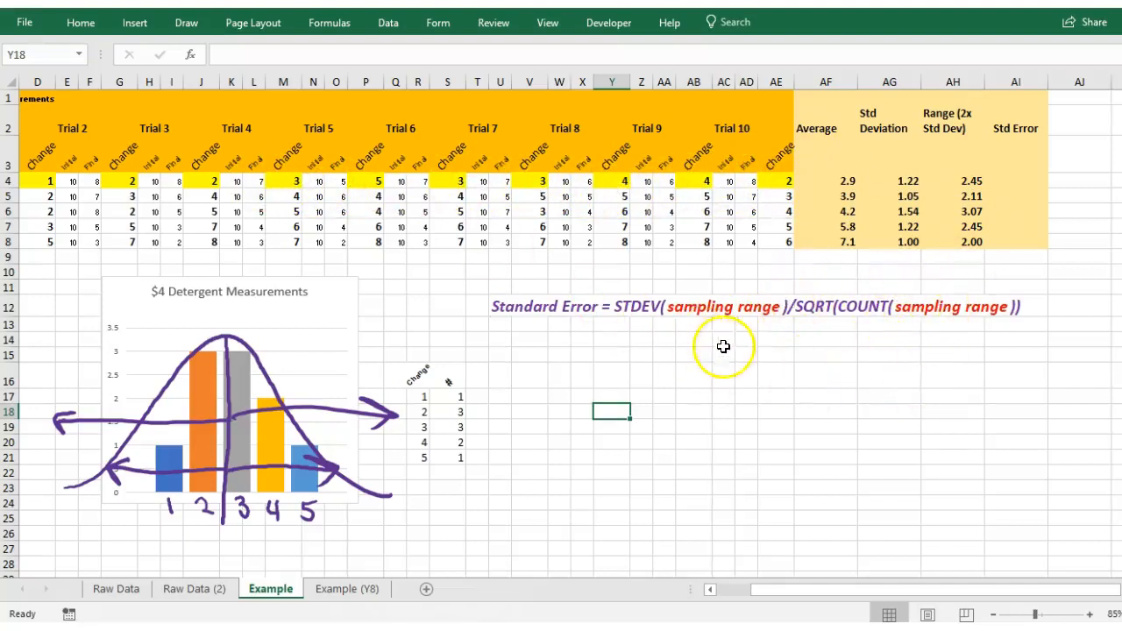
pyautogui.moveTo(644, 305)
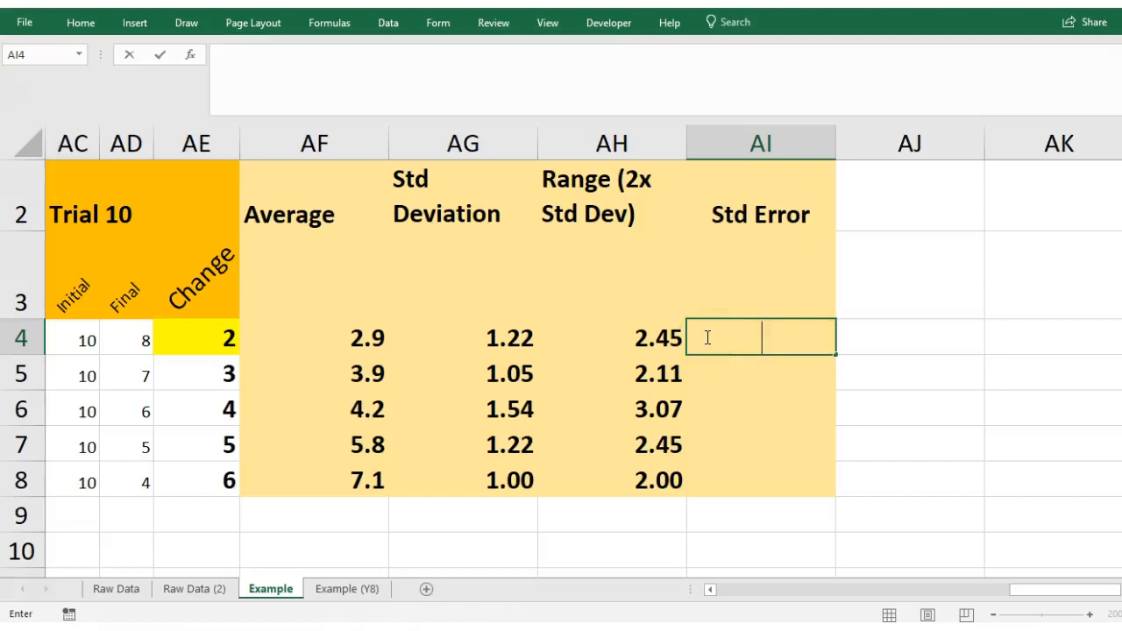
# Step: Enter =AG4/SQRT(10) in AI4, giving a standard error of 0.3872983
pyautogui.write('=AG4')
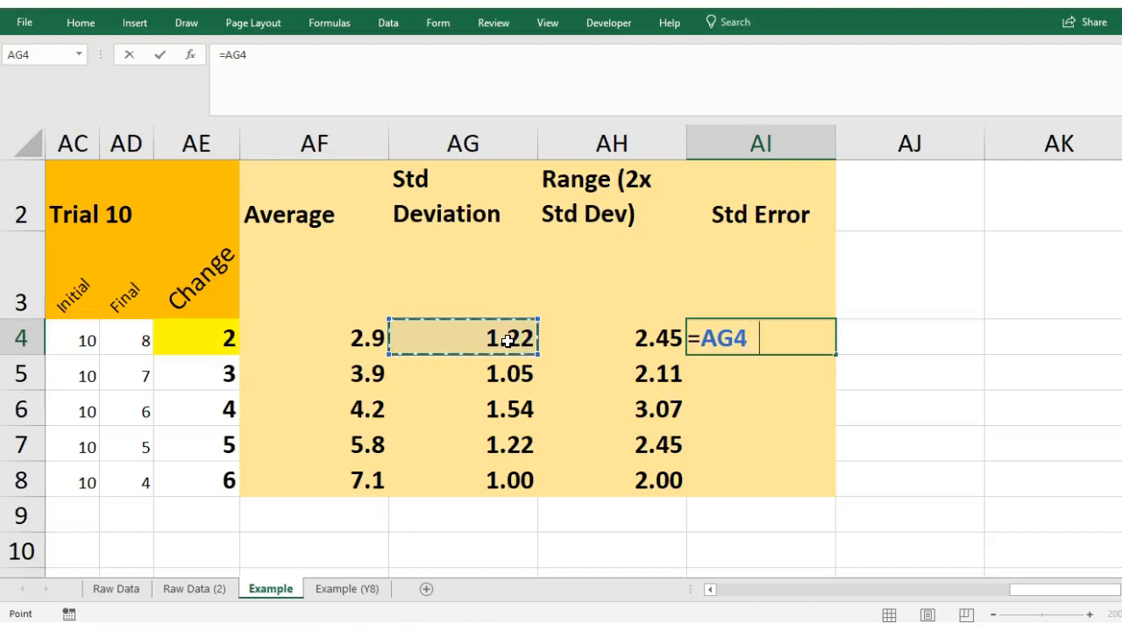
pyautogui.write('/')
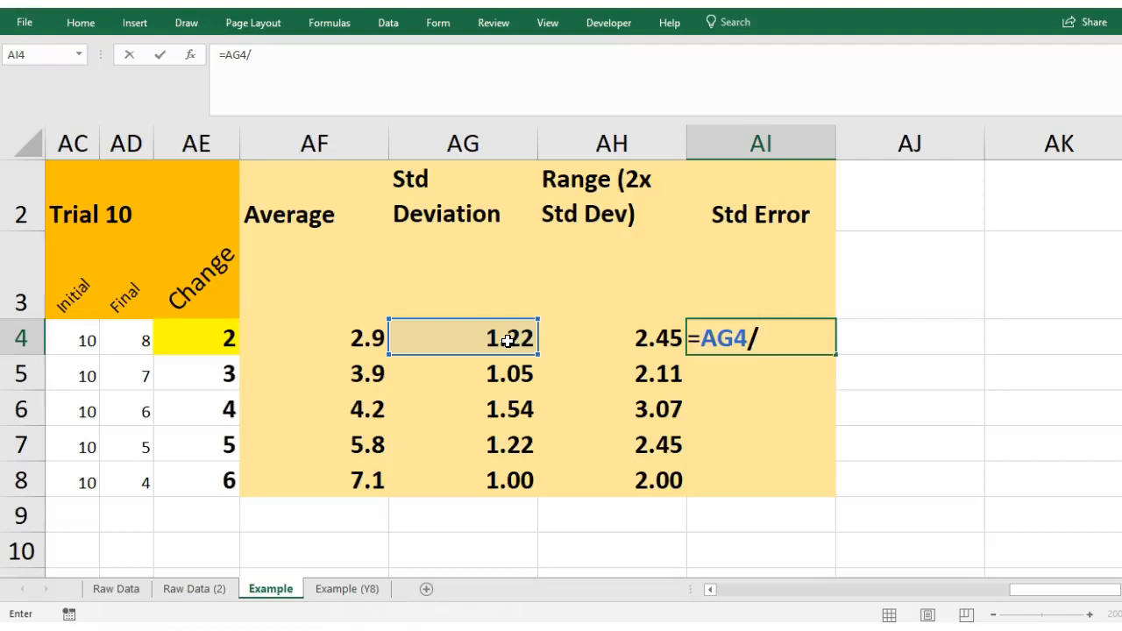
pyautogui.write('sq')
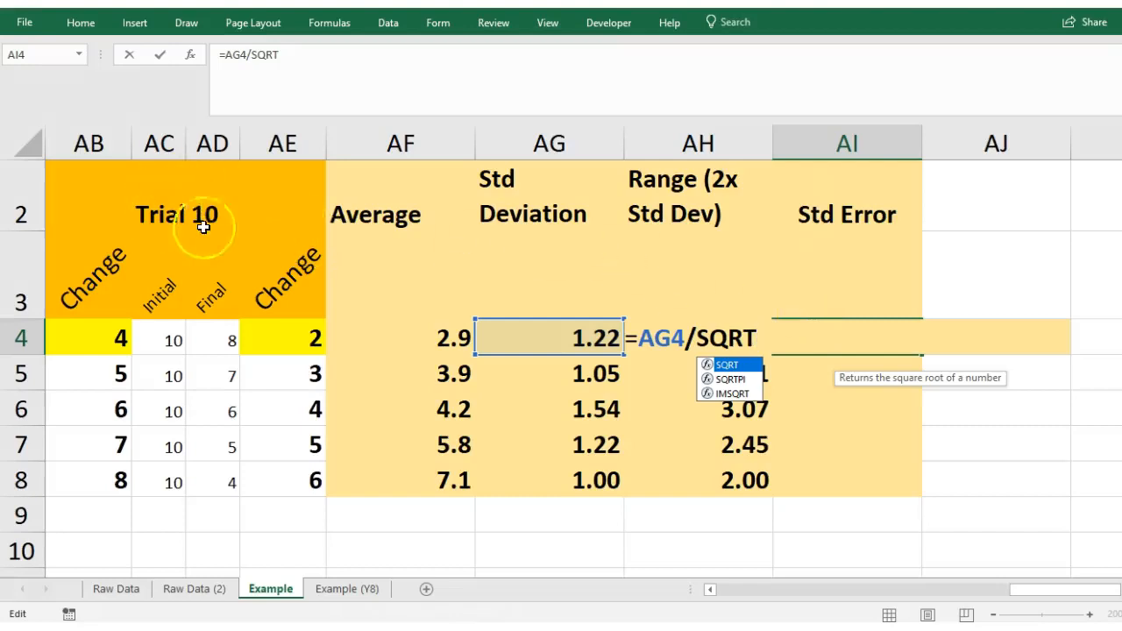
pyautogui.moveTo(257, 224)
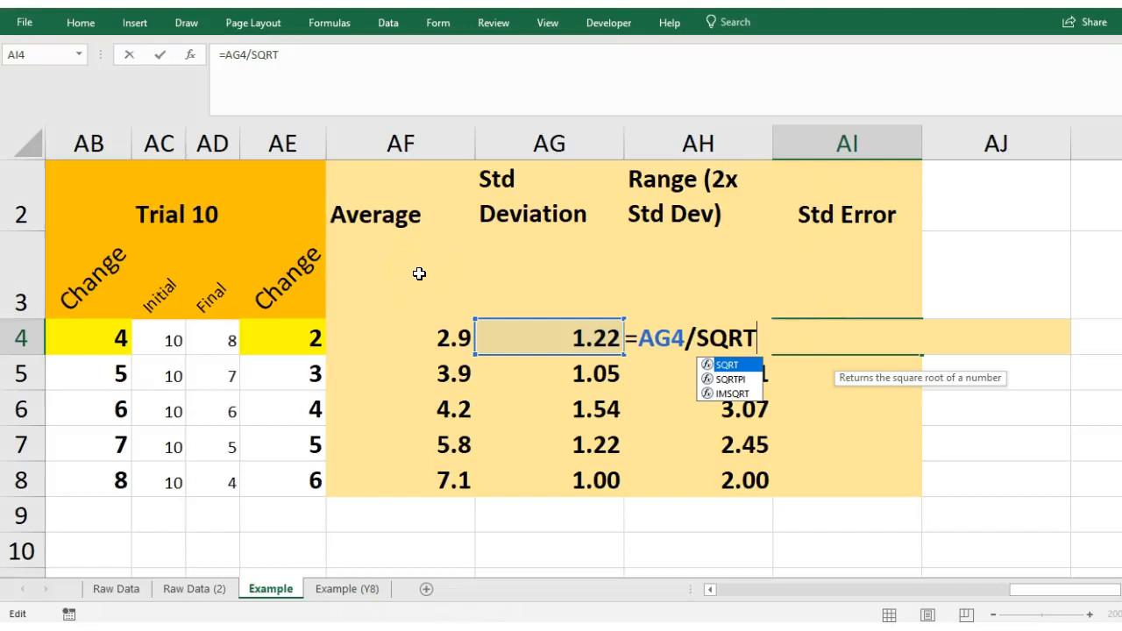
pyautogui.moveTo(434, 279)
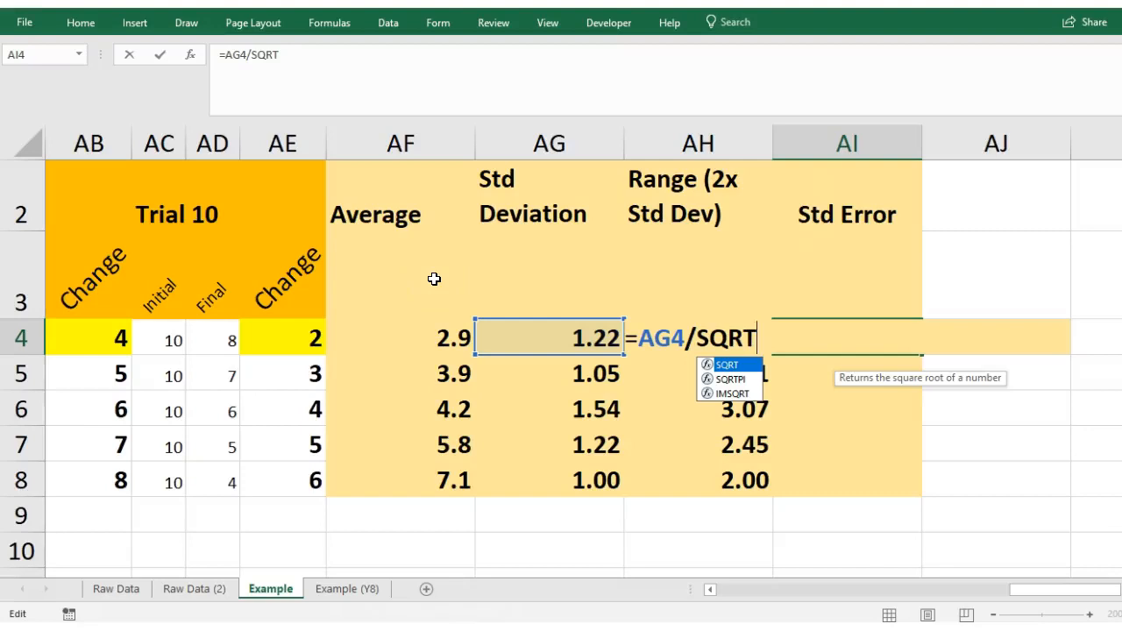
pyautogui.write('(10')
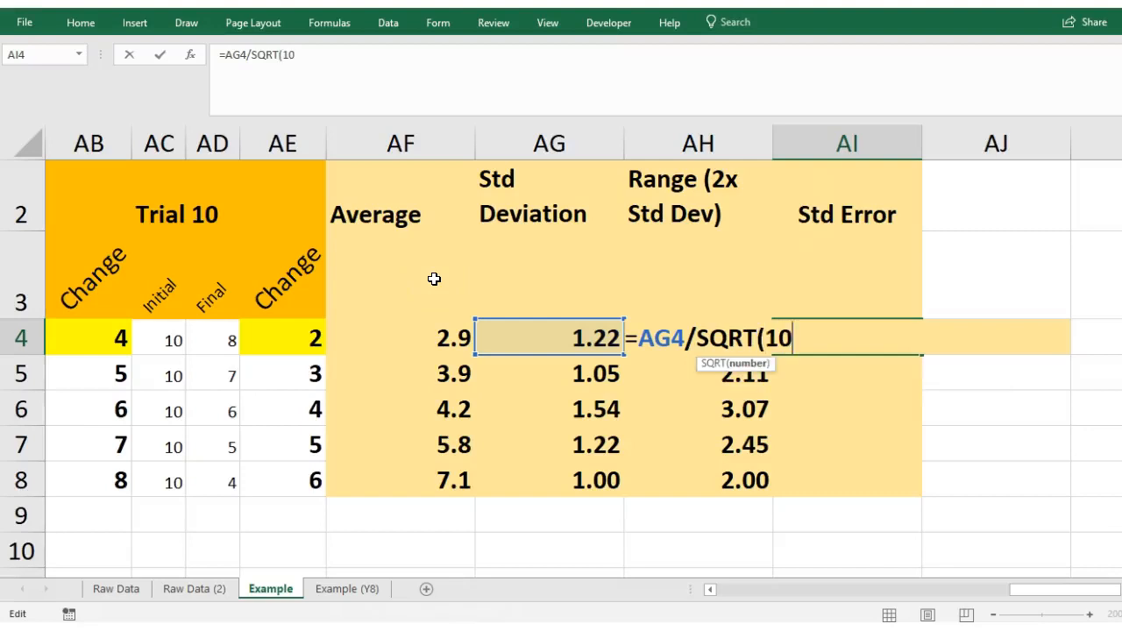
pyautogui.write(')')
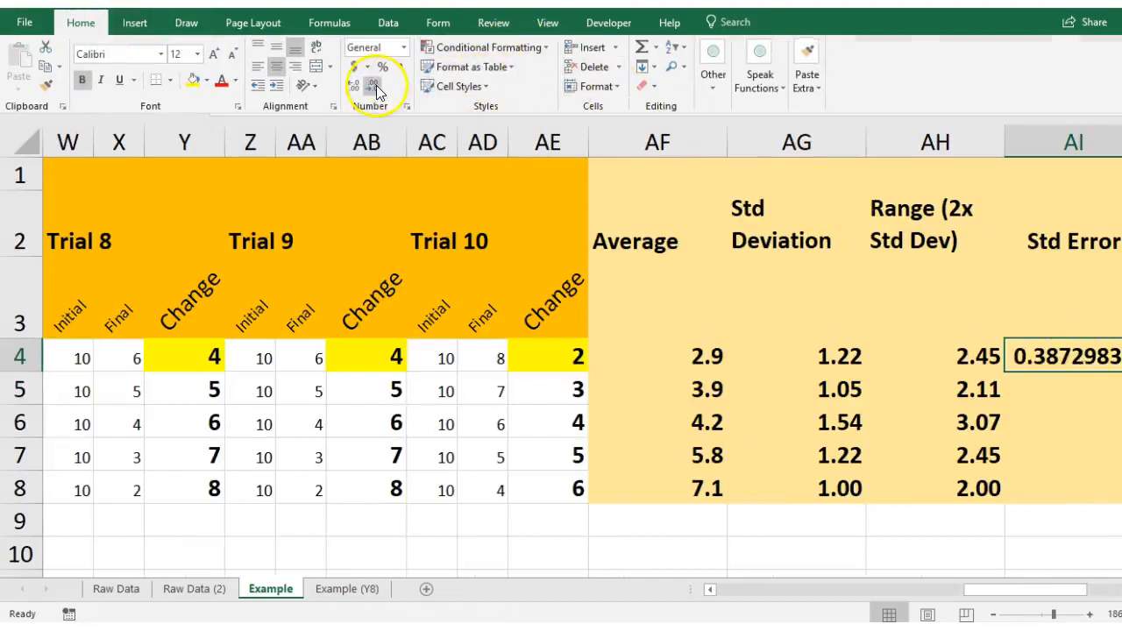
# Step: Round AI4 to two decimals (0.39) and fill the formula down to row 8
pyautogui.click(375, 86)
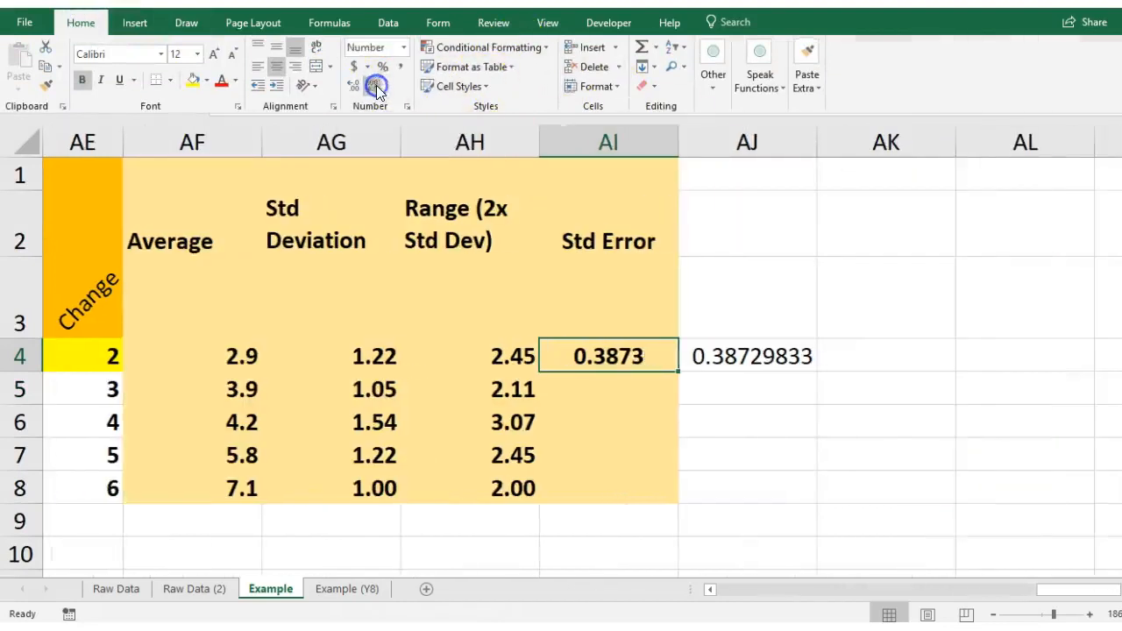
pyautogui.click(352, 86)
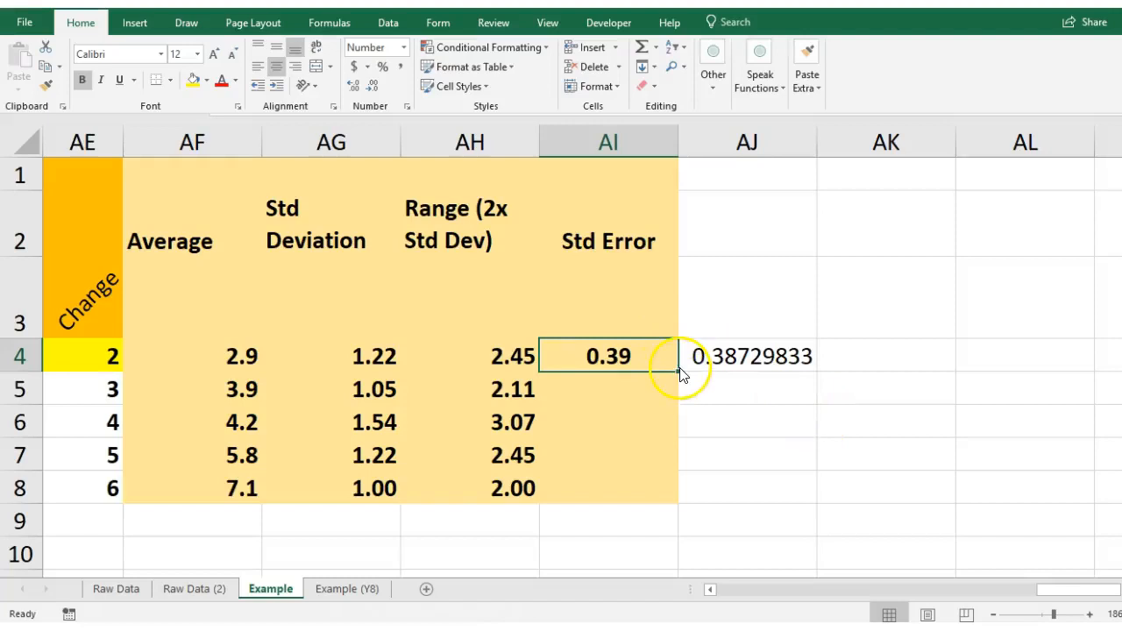
pyautogui.moveTo(675, 368); pyautogui.dragTo(666, 503)
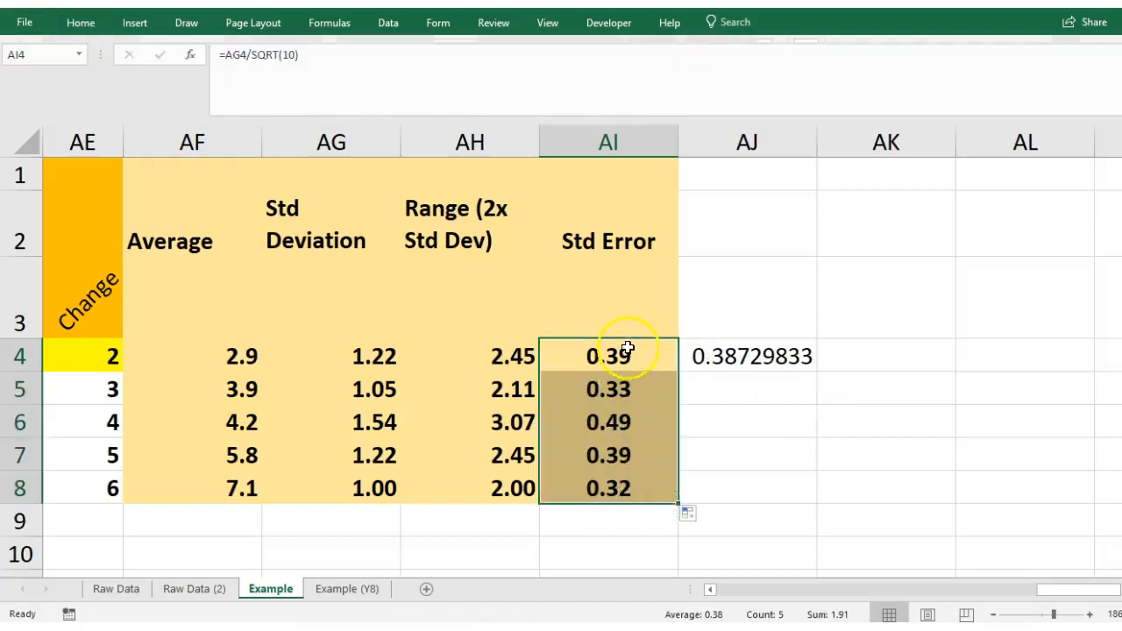
pyautogui.moveTo(622, 353)
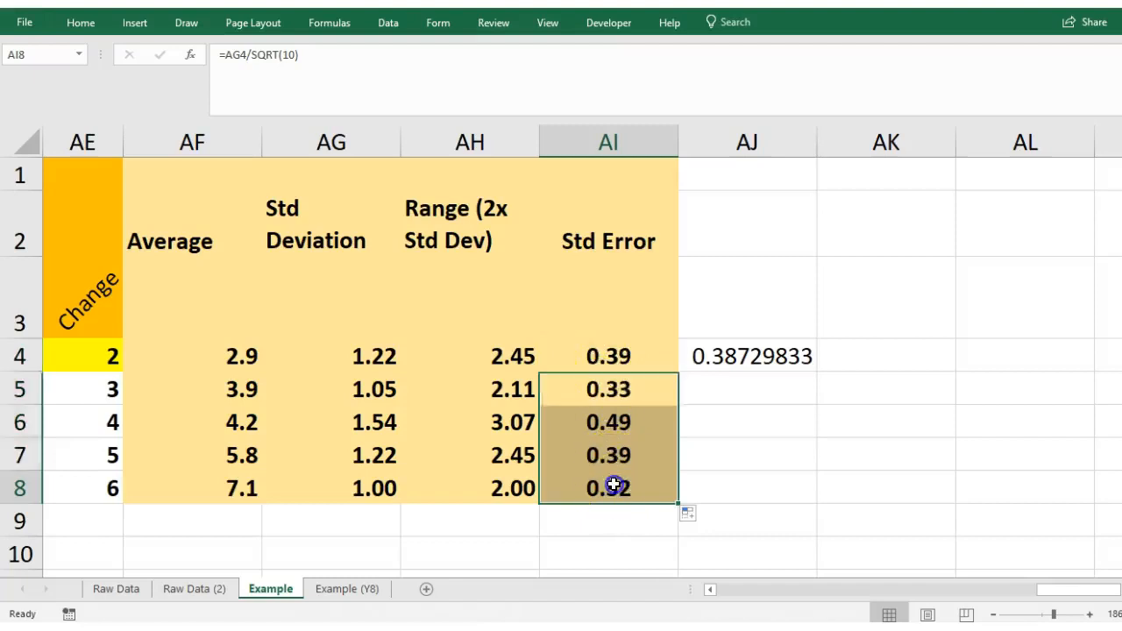
# Step: Verify the Std Error formulas in AI4 and AI5 reference their own Std Deviation rows
pyautogui.click(609, 356)
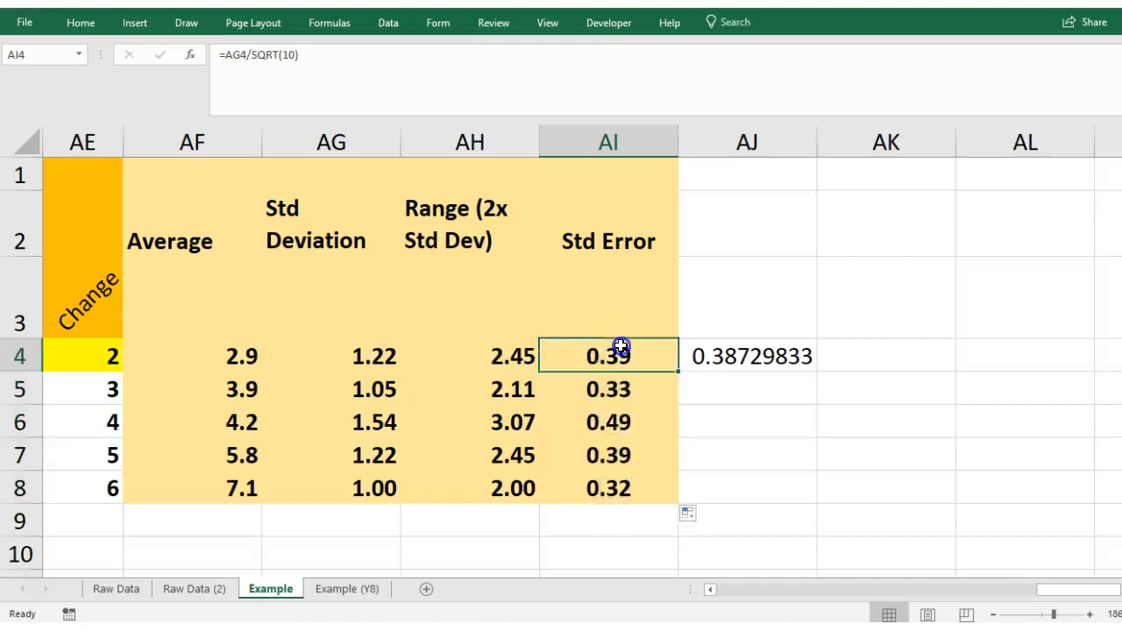
pyautogui.click(607, 388)
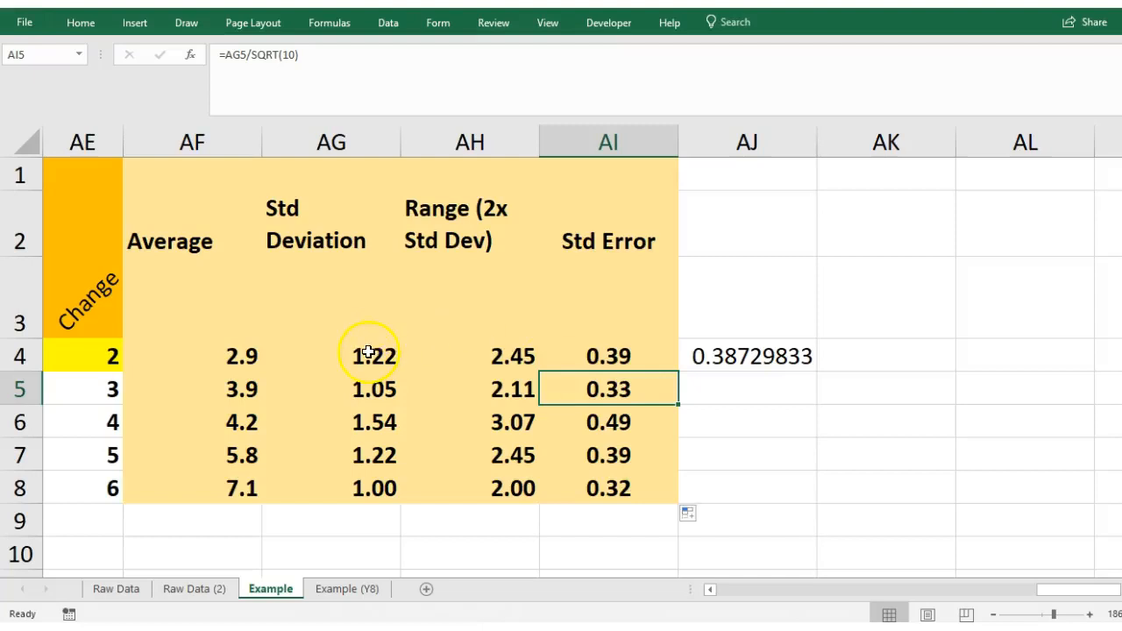
pyautogui.moveTo(338, 354)
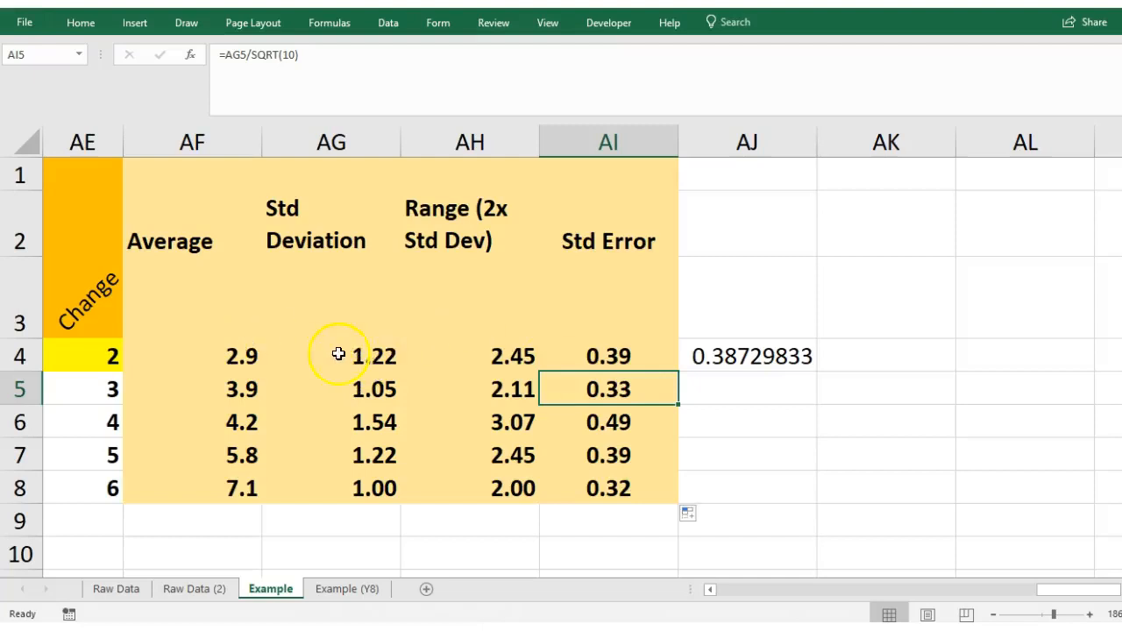
pyautogui.moveTo(739, 367)
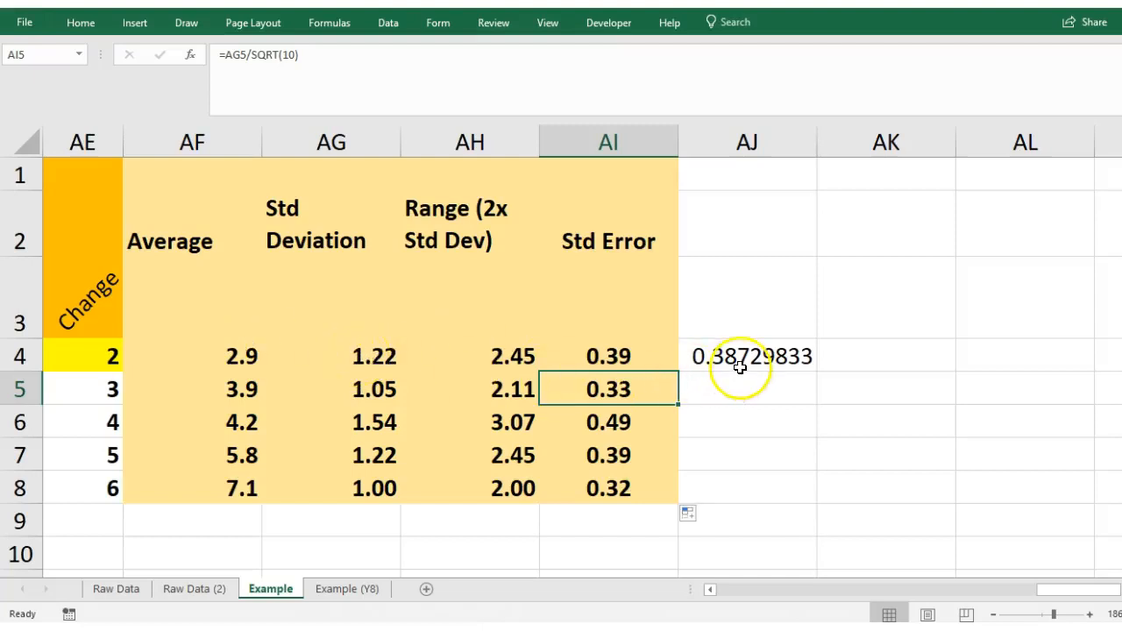
pyautogui.click(746, 355)
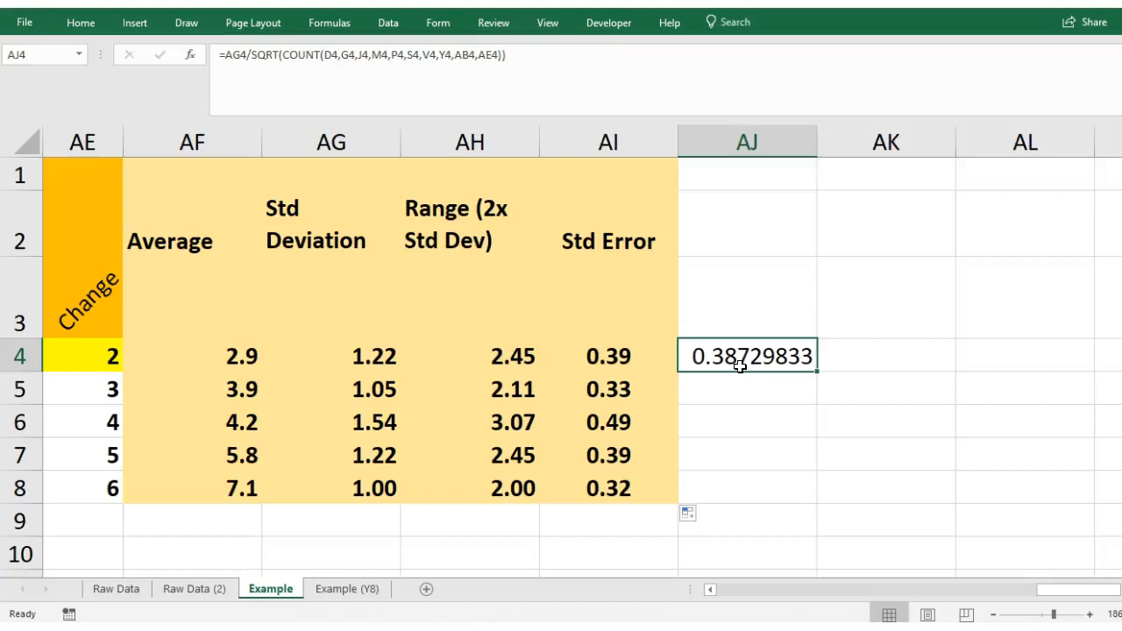
pyautogui.moveTo(320, 54)
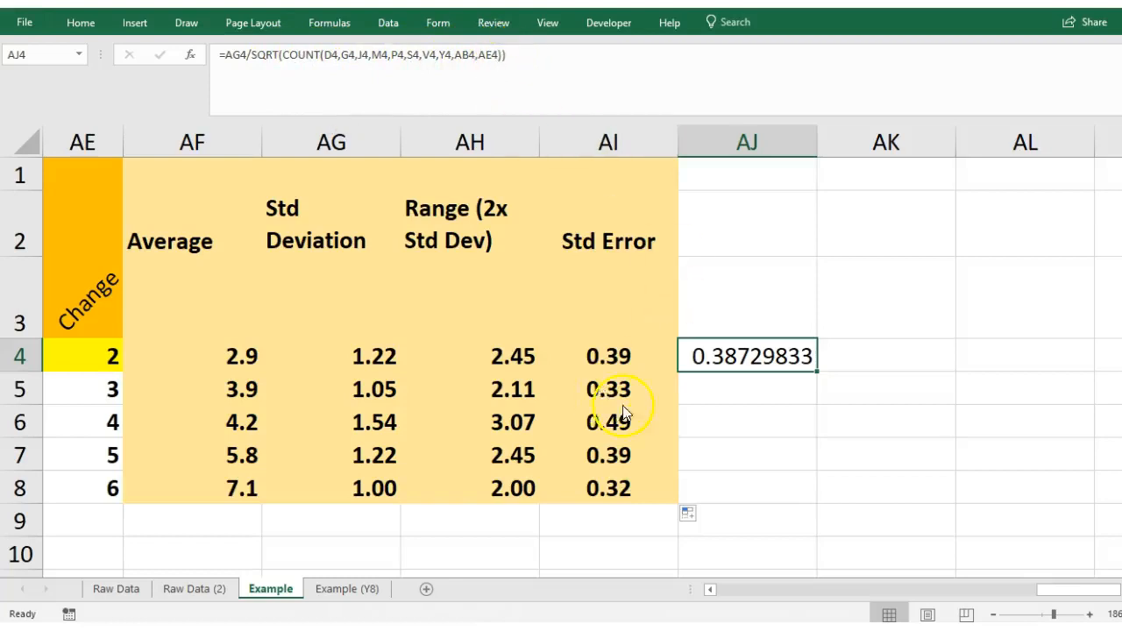
pyautogui.moveTo(627, 311)
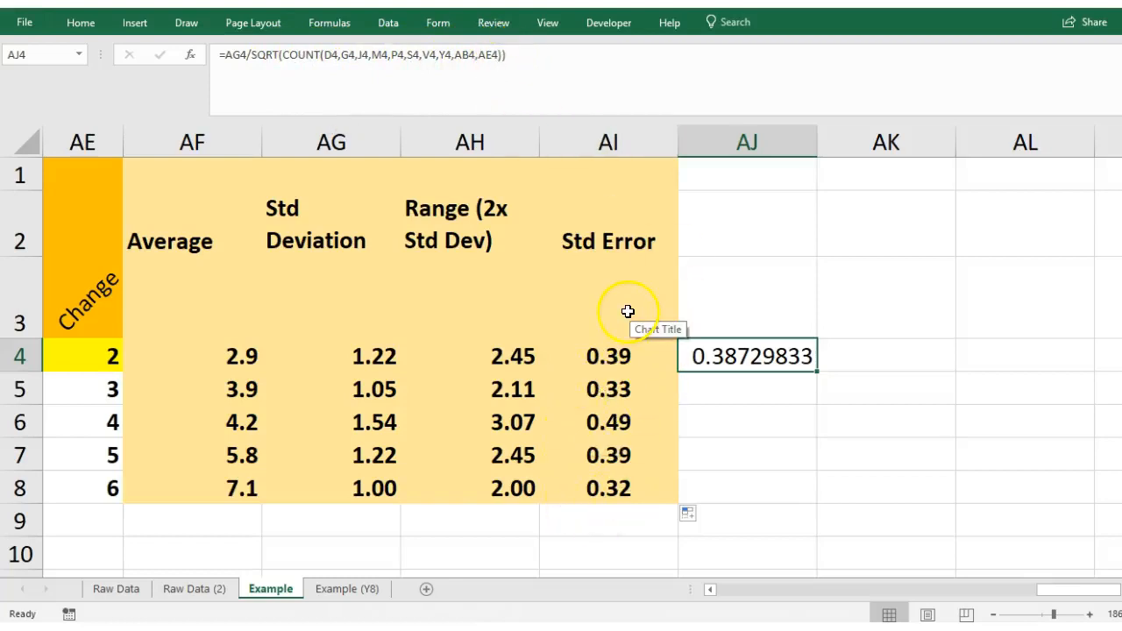